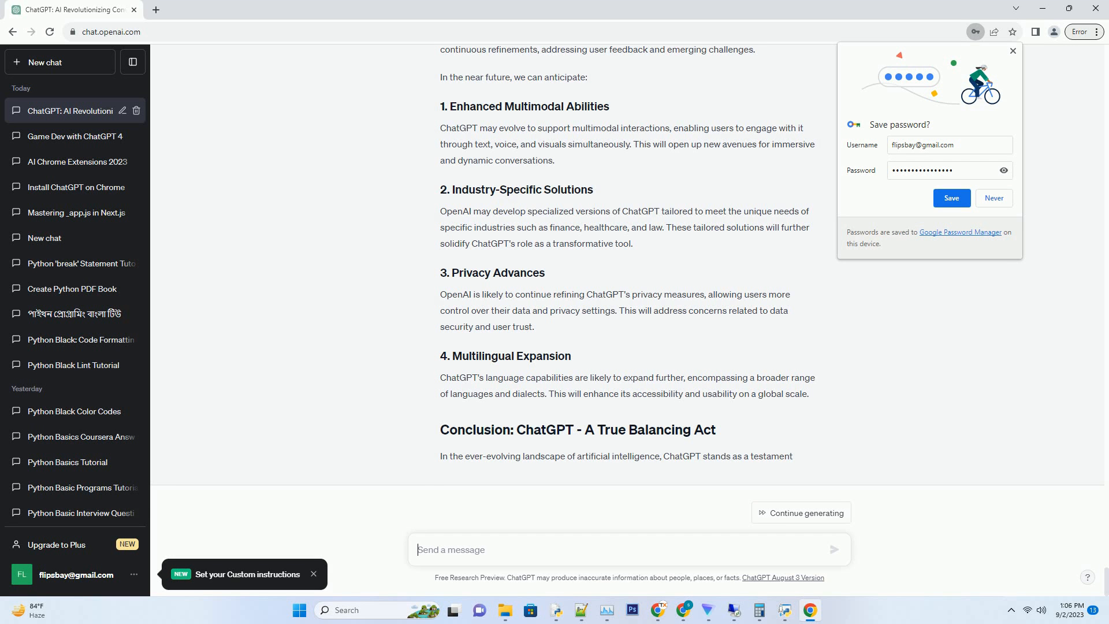
# Send the SEO blog post prompt on testing ChatGPT's limits so the reply begins
pyautogui.click(799, 511)
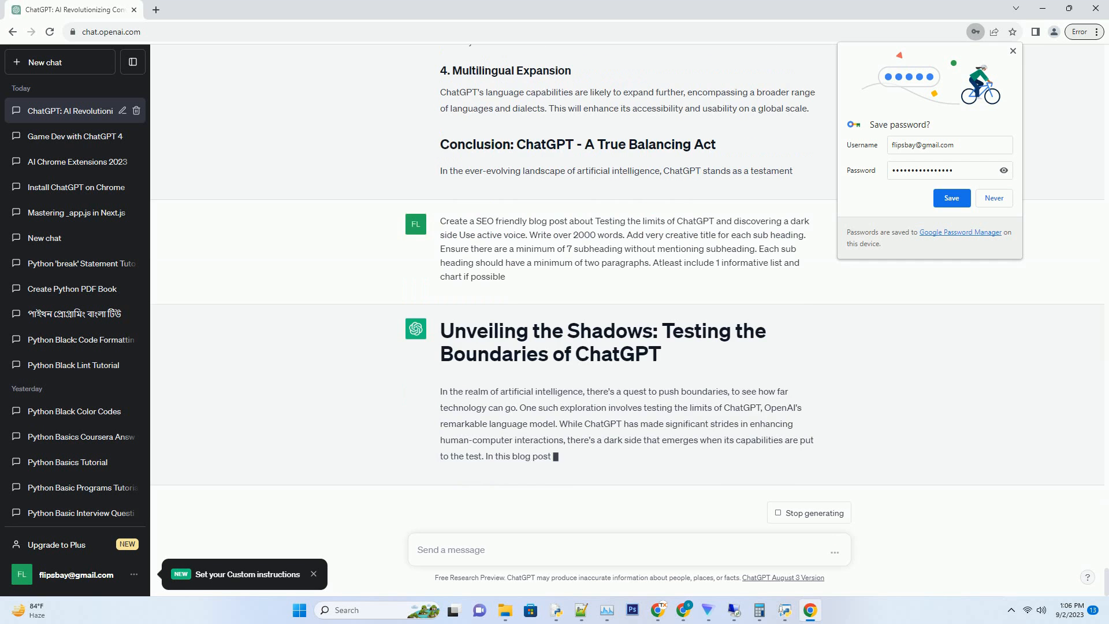
# Scroll down to follow the introduction and the five capabilities points through Integration Potential
pyautogui.scroll(-3)
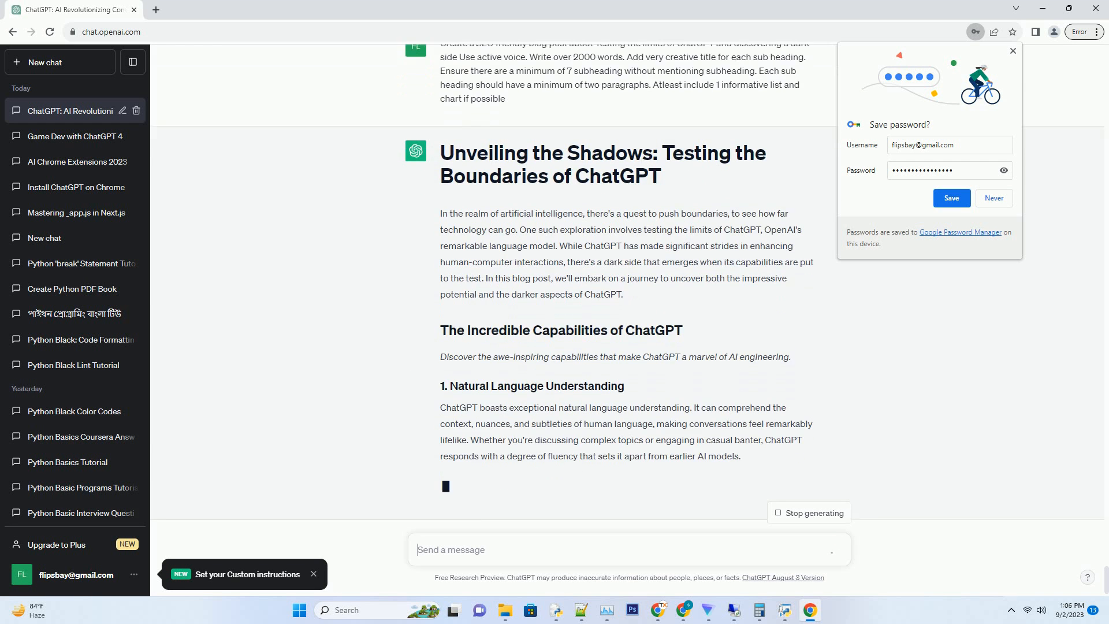
pyautogui.scroll(-3)
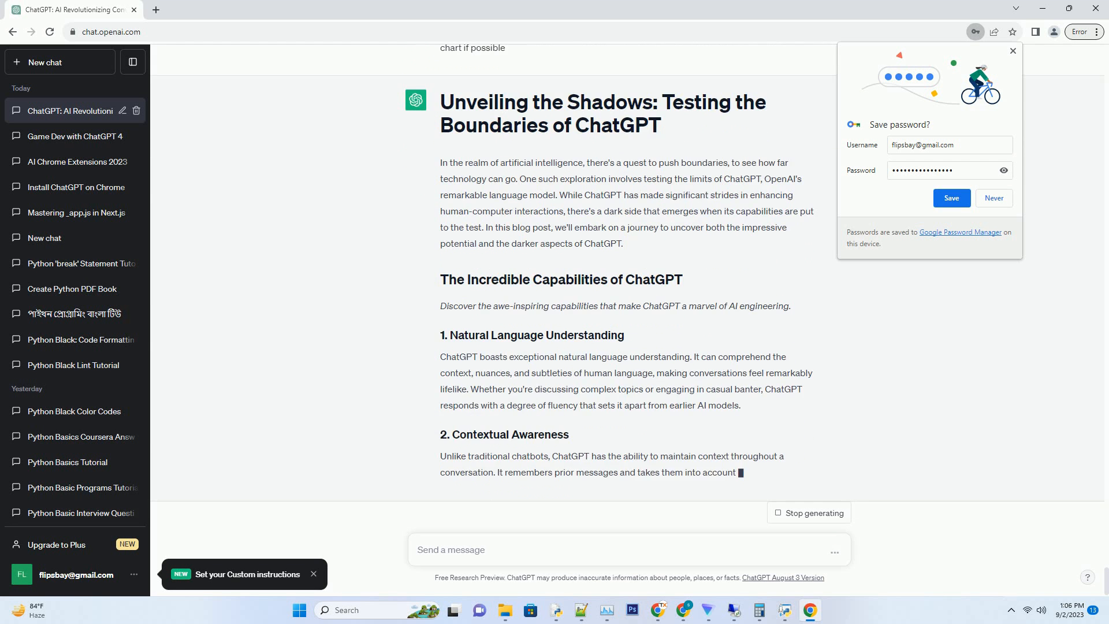
pyautogui.scroll(-3)
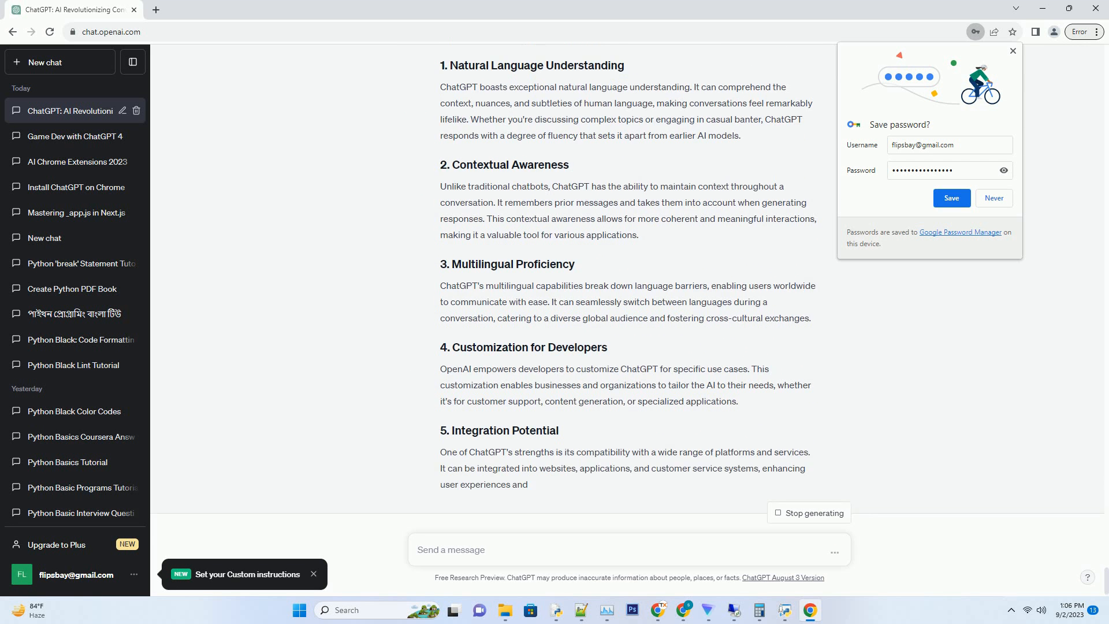
# Scroll down as the Exploring the Dark Side section lists five risks through Privacy Concerns
pyautogui.scroll(-3)
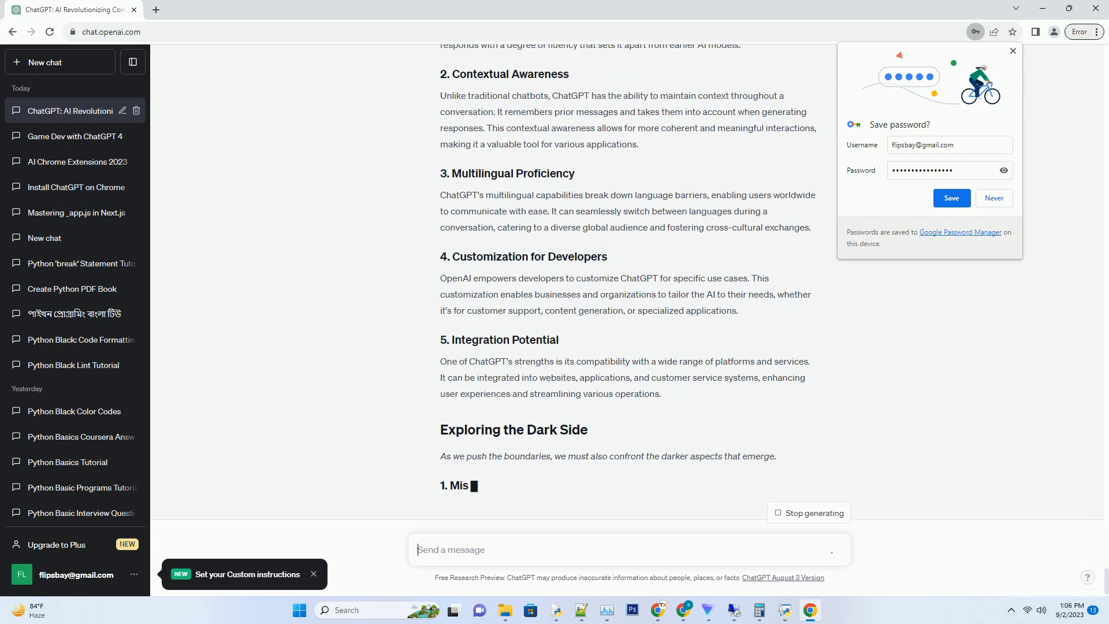
pyautogui.scroll(-3)
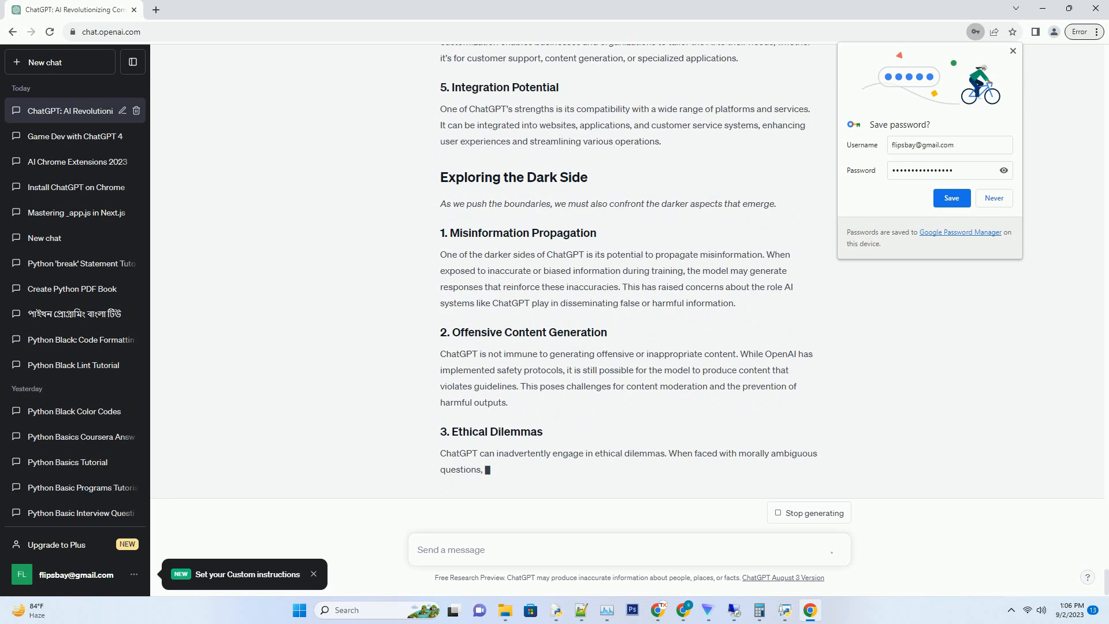
pyautogui.scroll(-3)
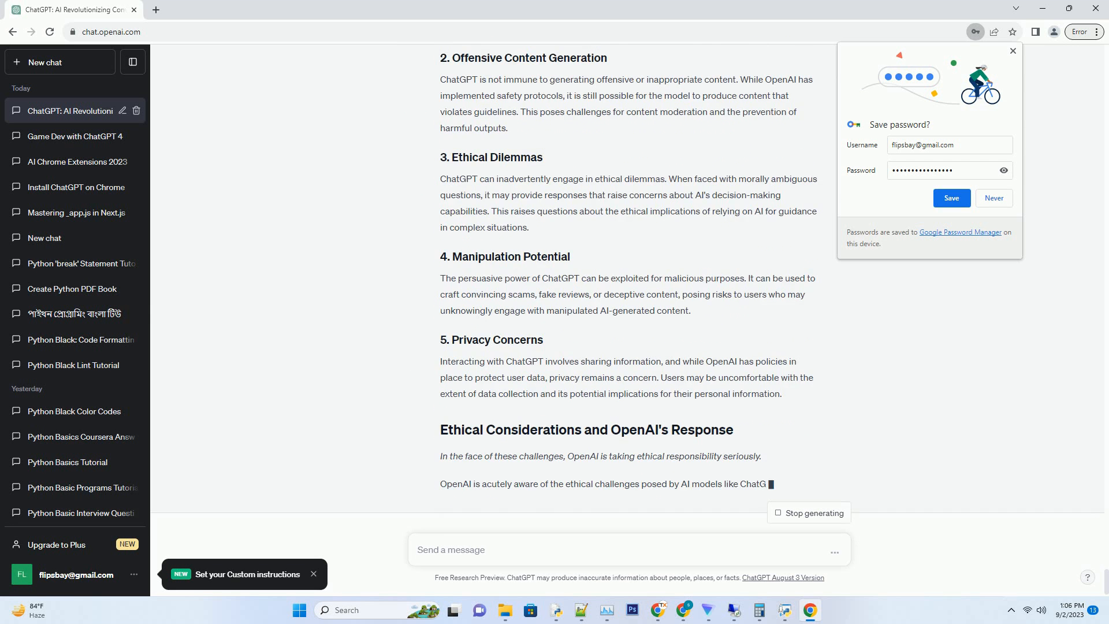
# Scroll down through OpenAI's four initiatives and the Responsible Use points up to Avoid Harmful Content
pyautogui.scroll(-3)
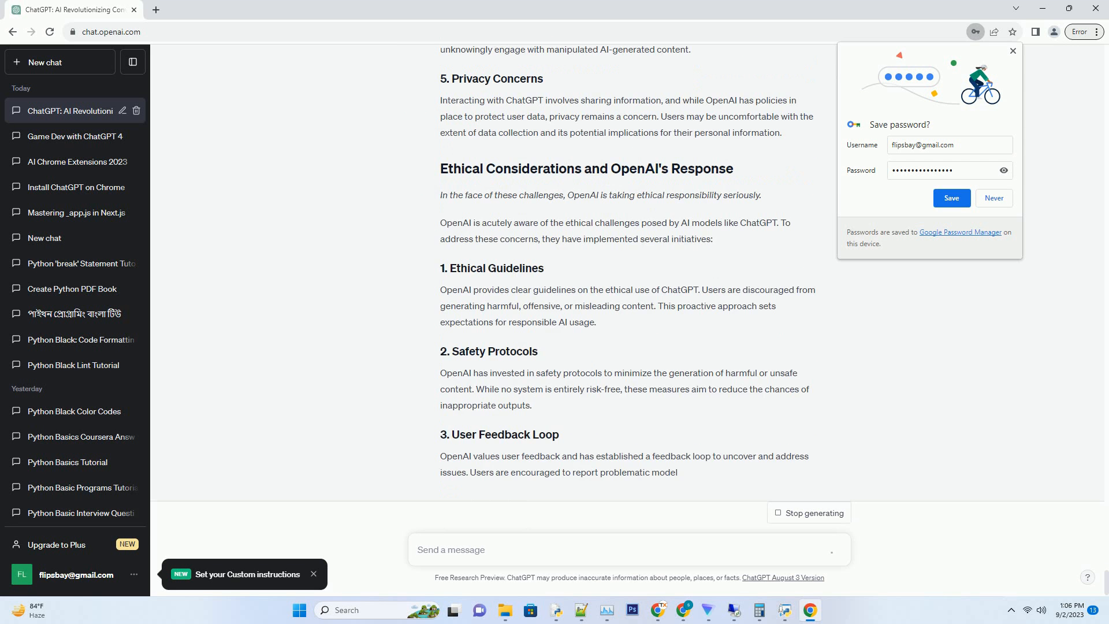
pyautogui.scroll(-3)
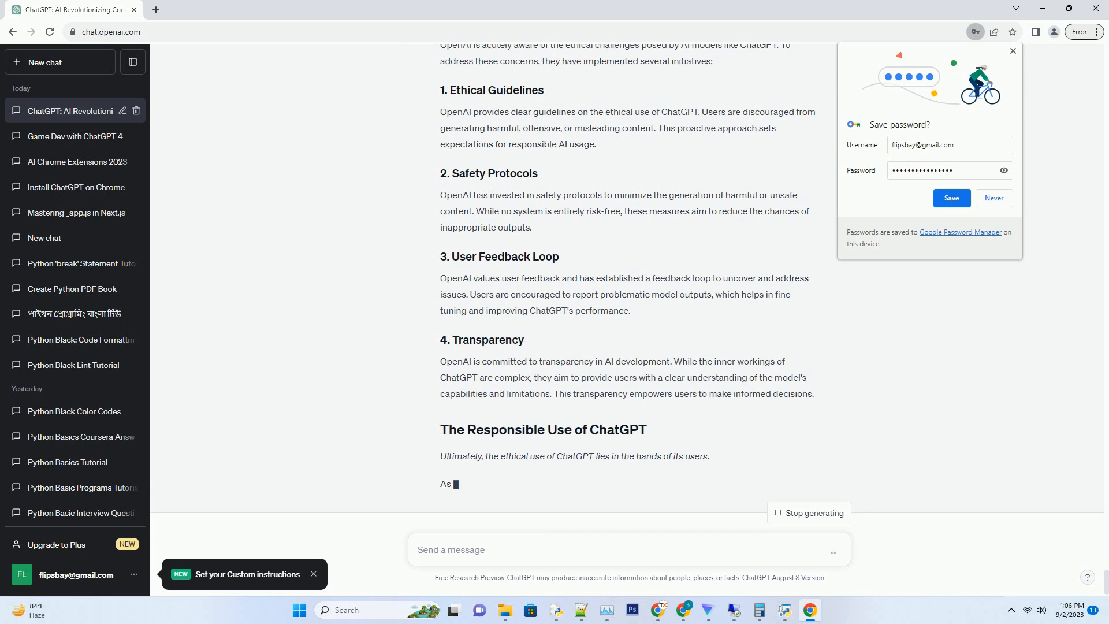
pyautogui.scroll(-3)
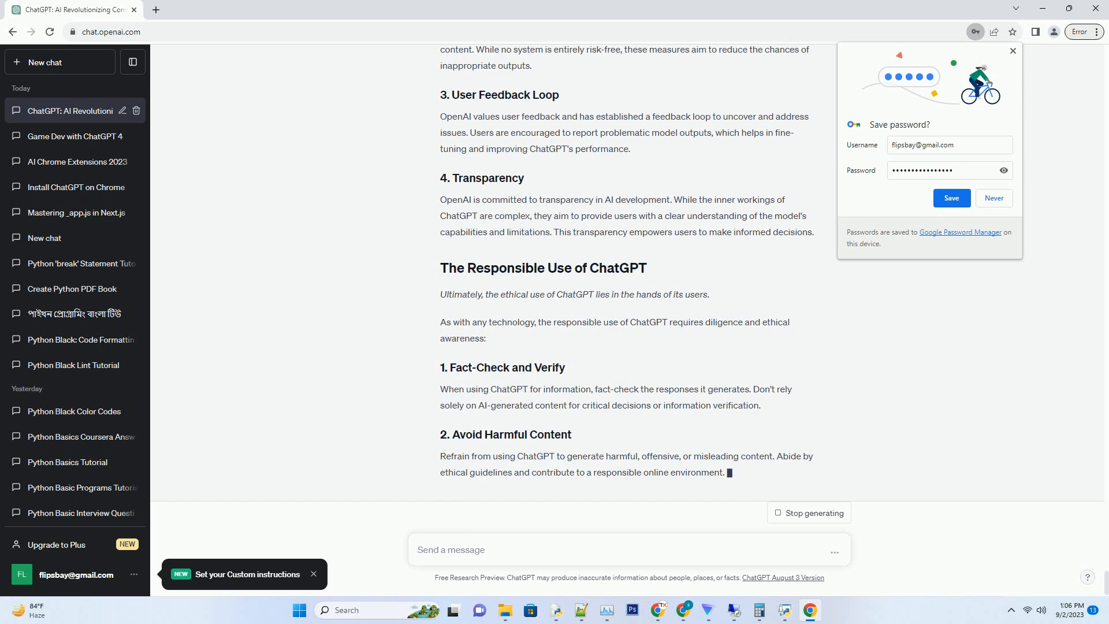
# Scroll to the bottom and let the post finish with The Future of ChatGPT section
pyautogui.scroll(-3)
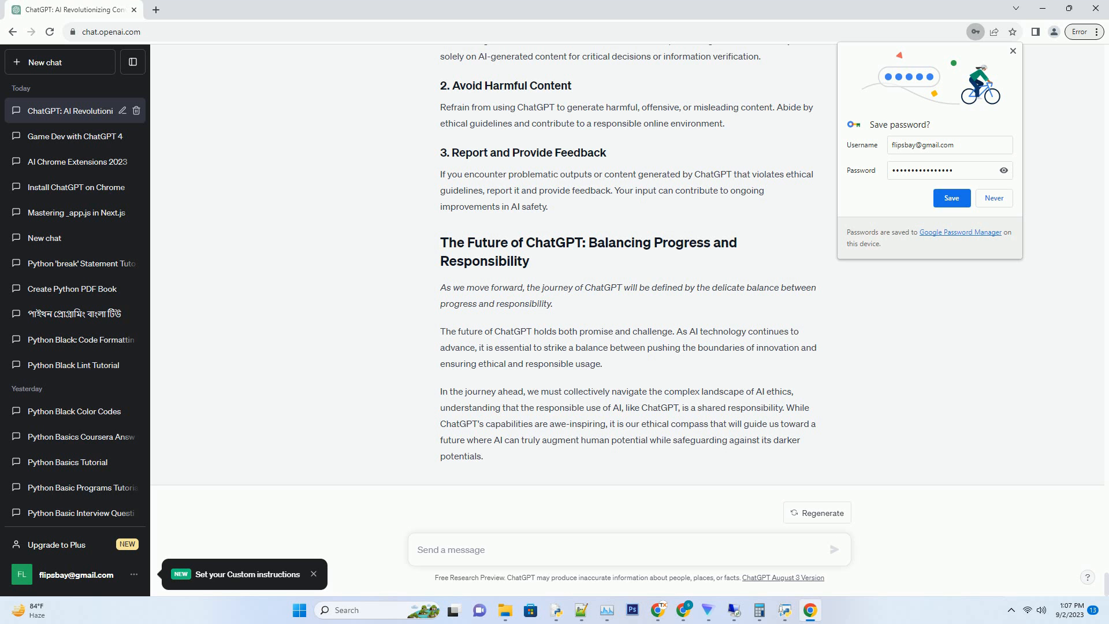
pyautogui.click(628, 550)
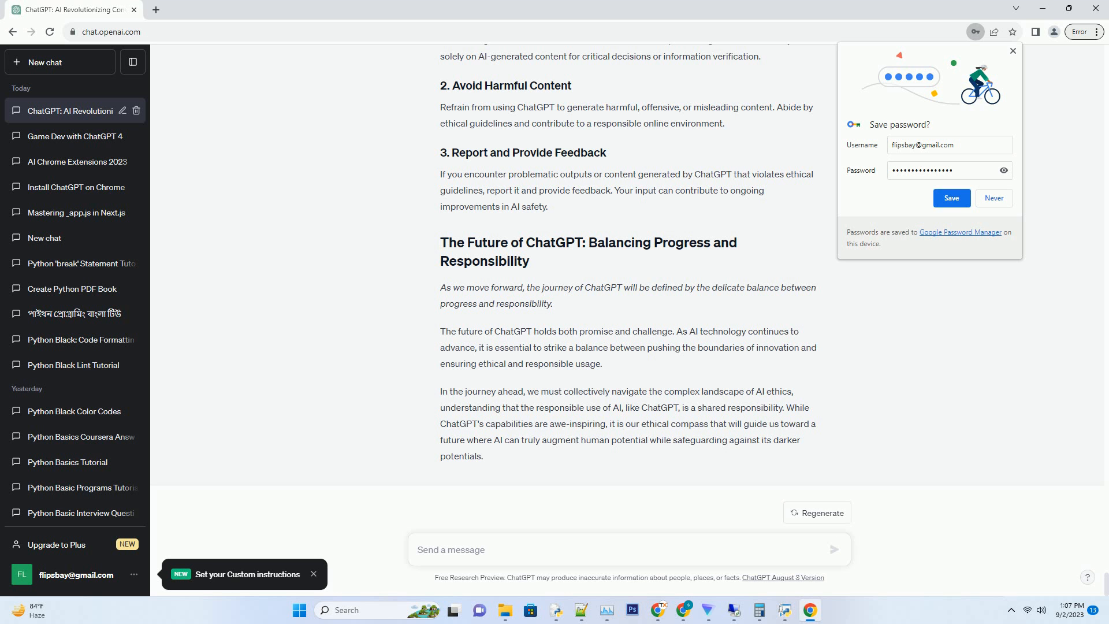
pyautogui.click(628, 549)
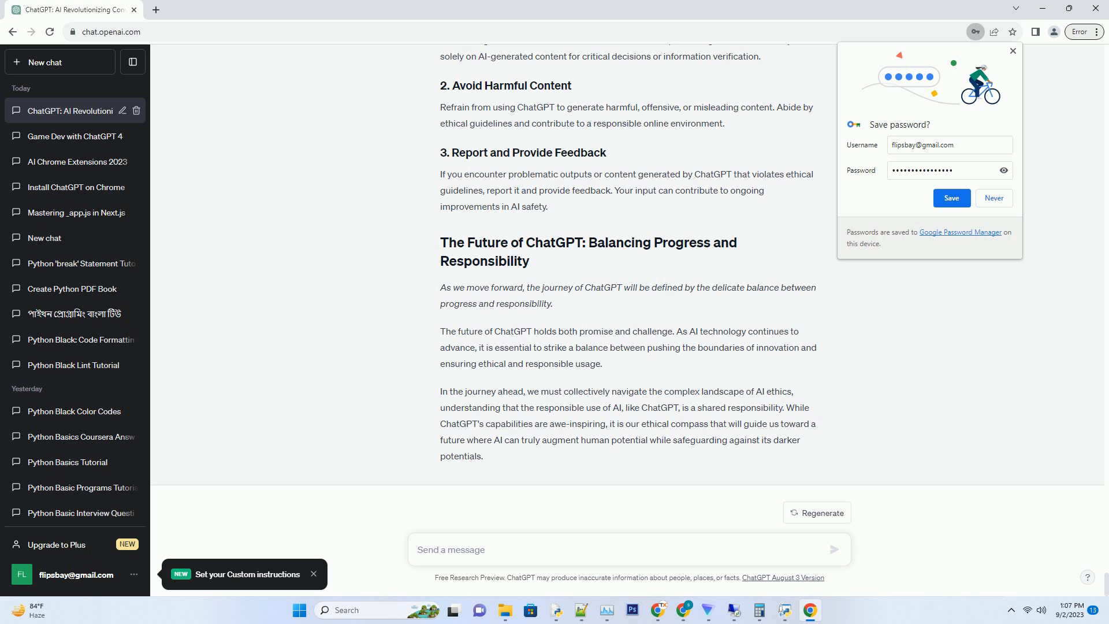
pyautogui.click(628, 550)
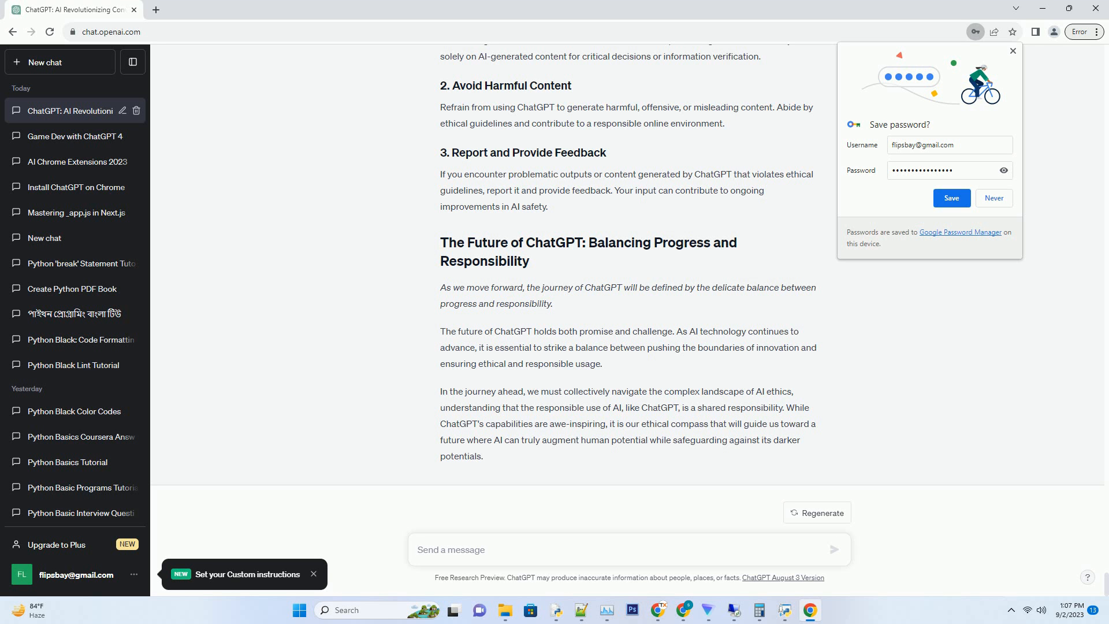
pyautogui.click(629, 550)
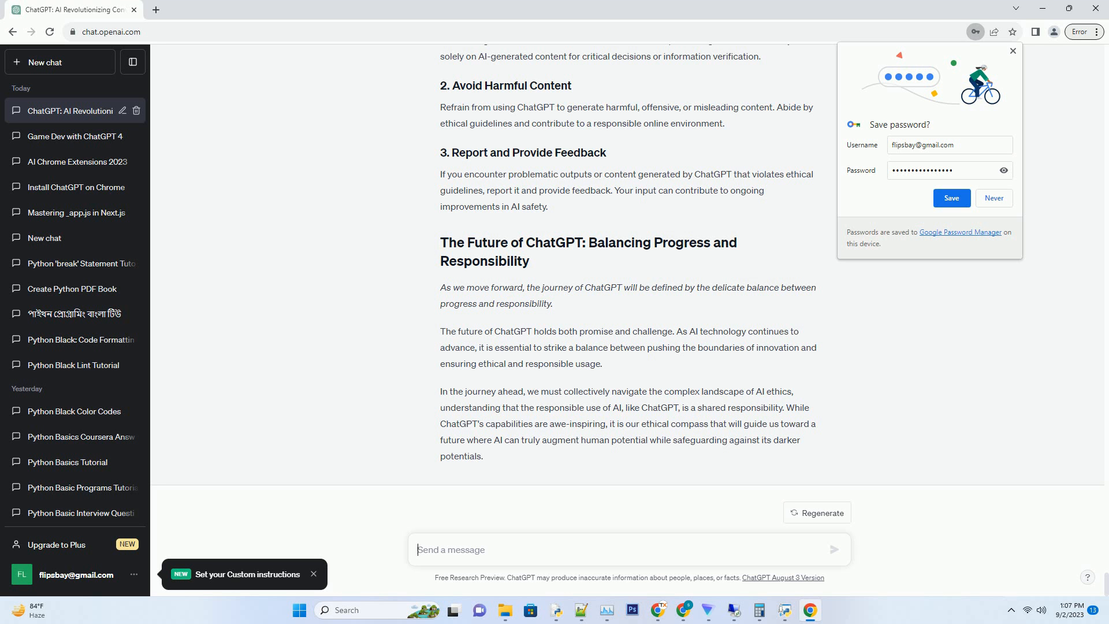